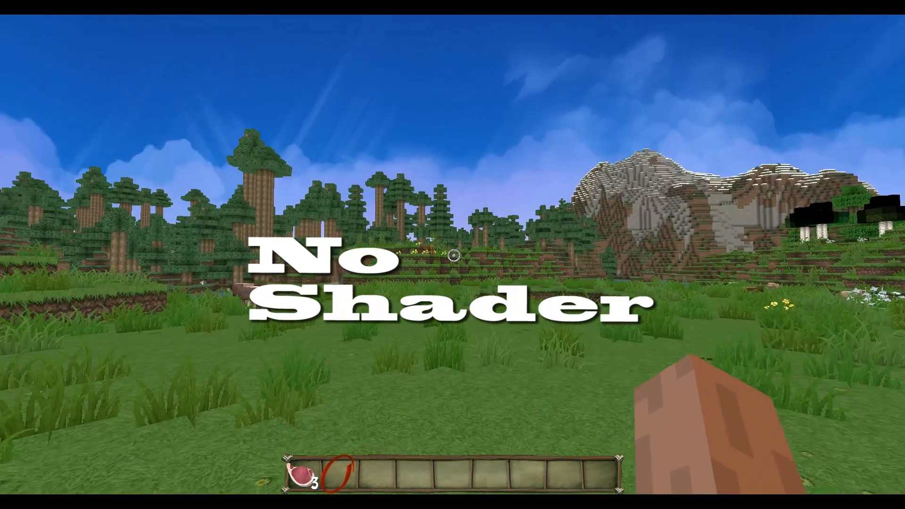
# - Toggle the F3 debug information on and off twice over the shaded world
pyautogui.press('F3')
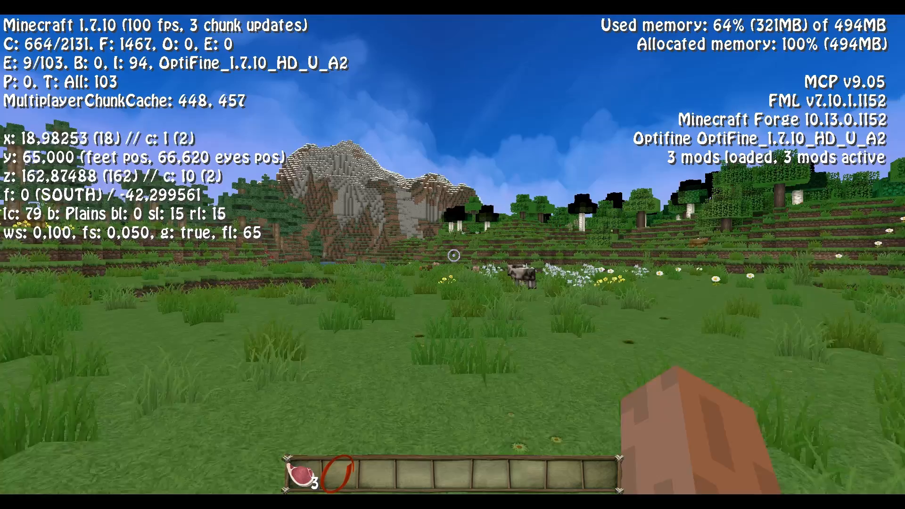
pyautogui.moveTo(453, 254)
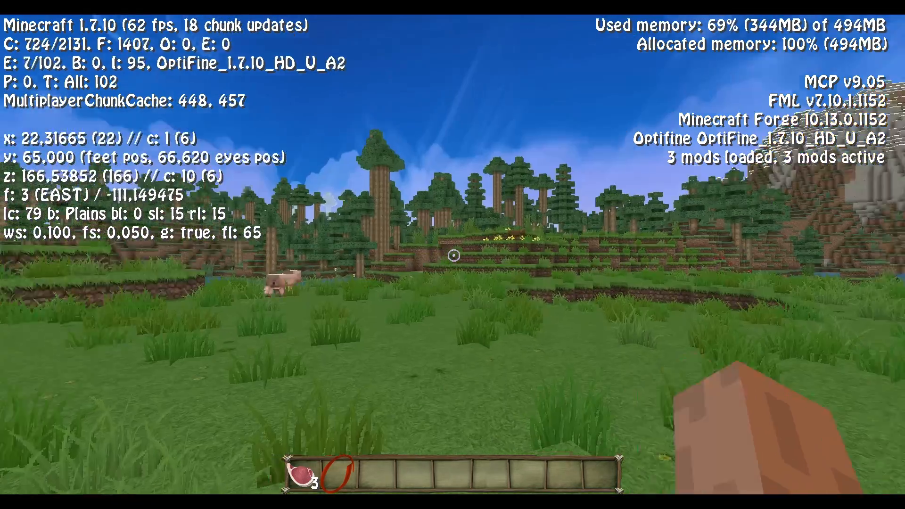
pyautogui.press('F3')
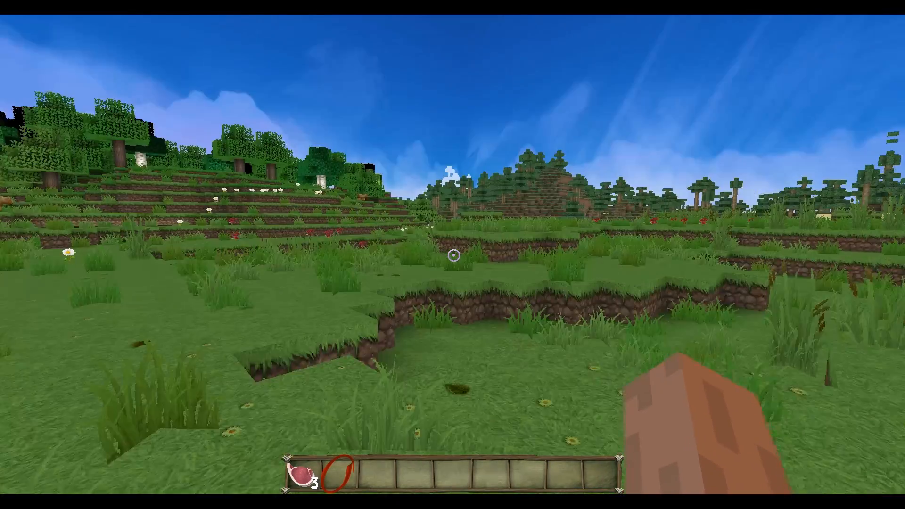
pyautogui.press('F3')
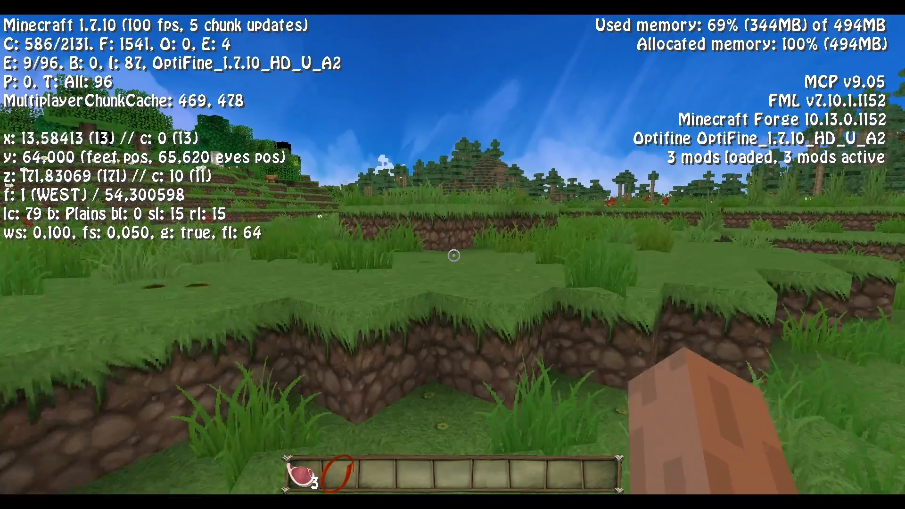
pyautogui.moveTo(454, 257)
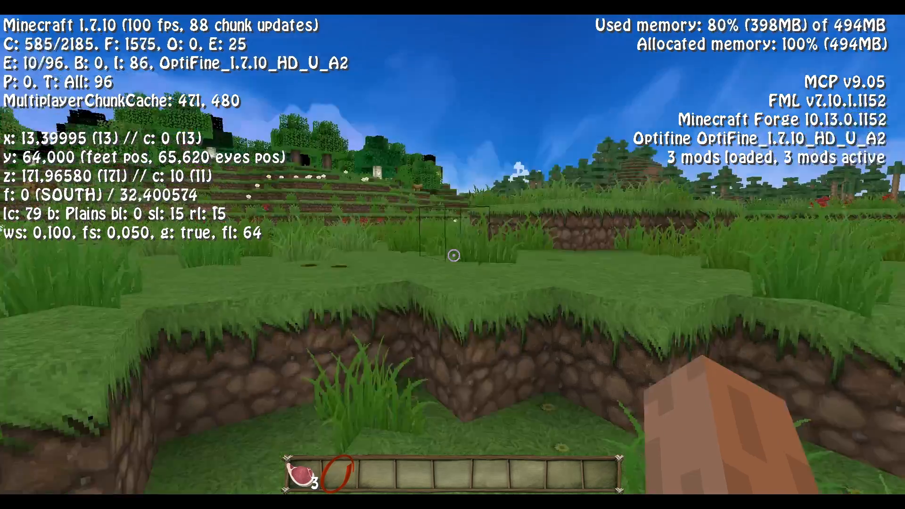
pyautogui.press('F3')
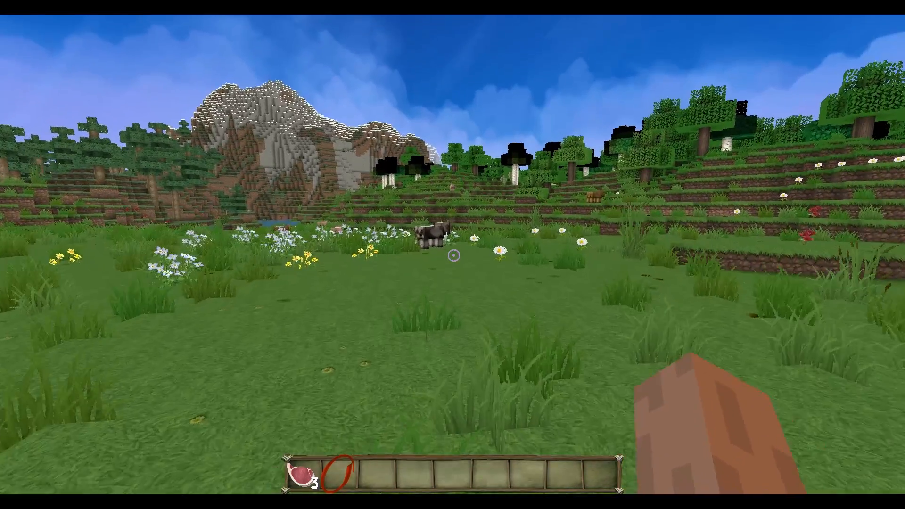
pyautogui.moveTo(454, 259)
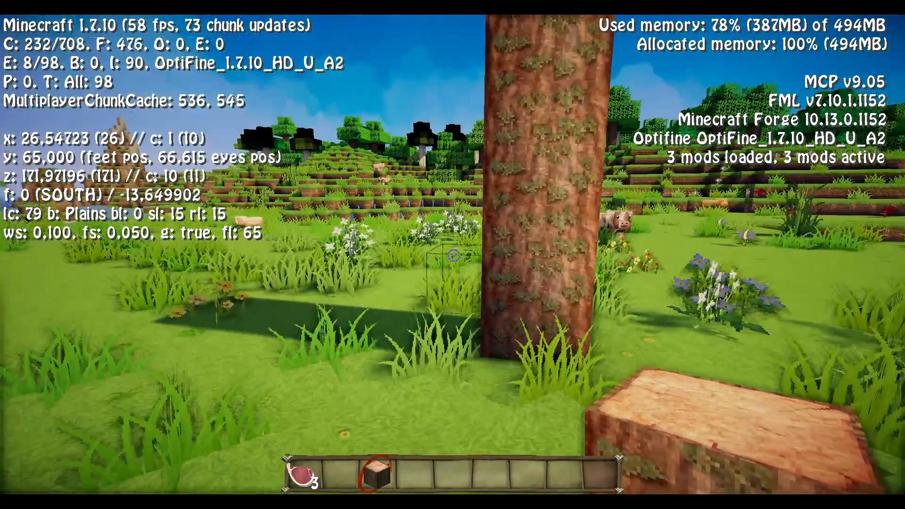
pyautogui.moveTo(451, 256)
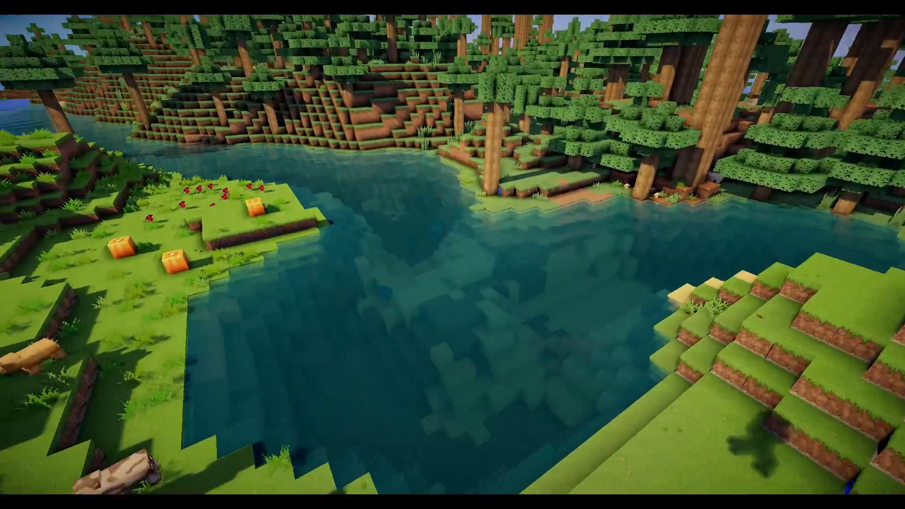
# - Show the F3 debug information over the shader-lit sky
pyautogui.press('F3')
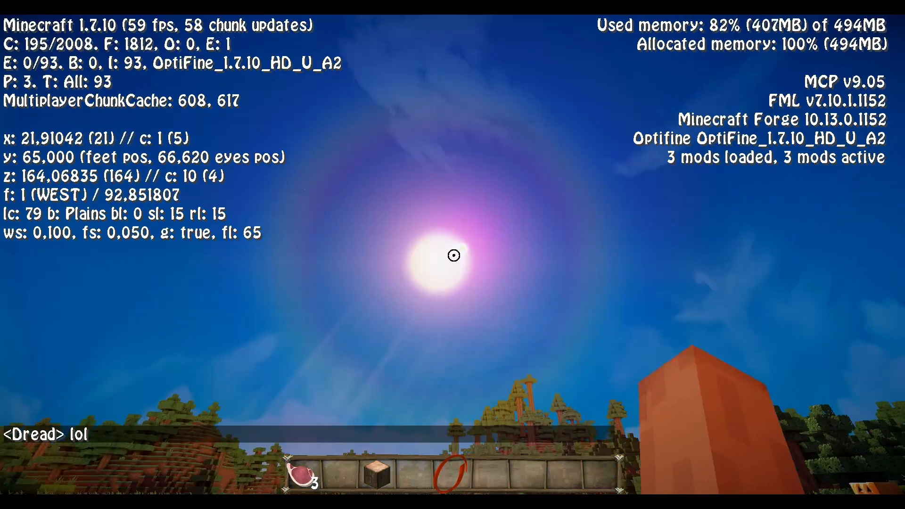
pyautogui.moveTo(454, 256)
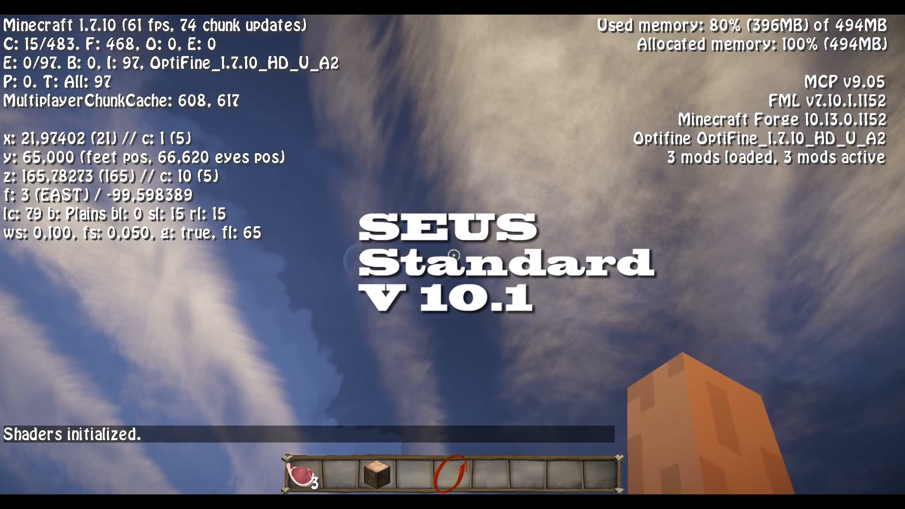
# - Post 'This shader is amazing' in chat and reopen the chat box
pyautogui.write('This sh')
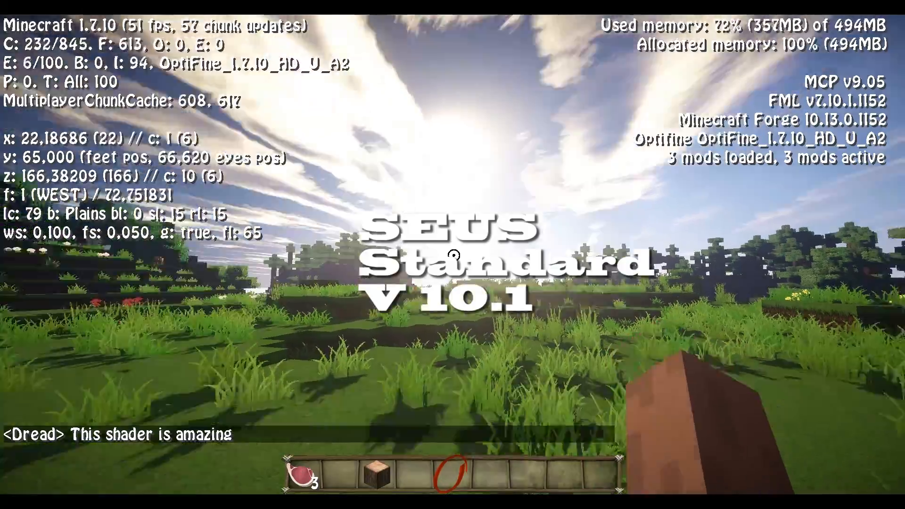
pyautogui.moveTo(453, 254)
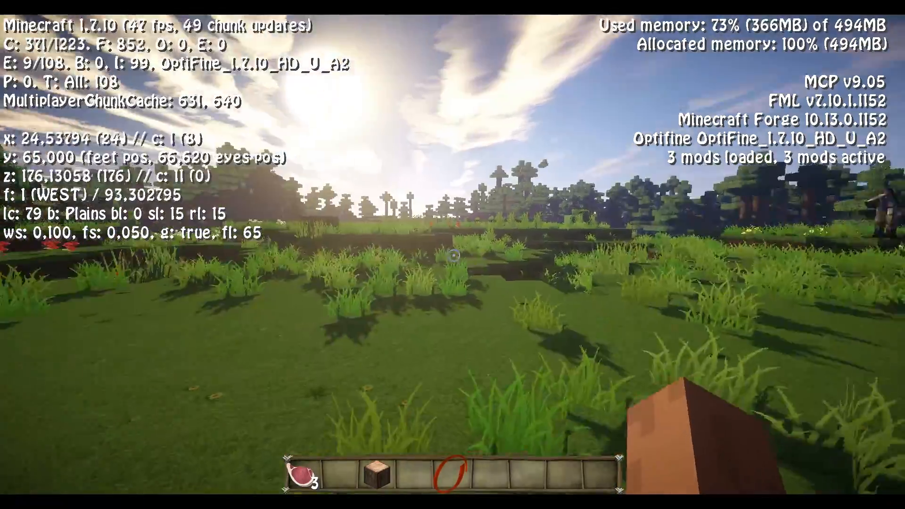
pyautogui.press('w')
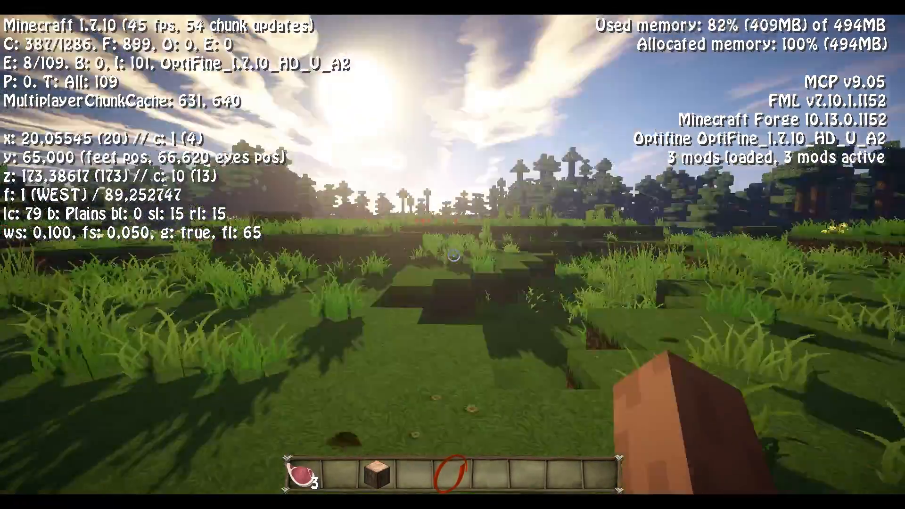
pyautogui.moveTo(454, 258)
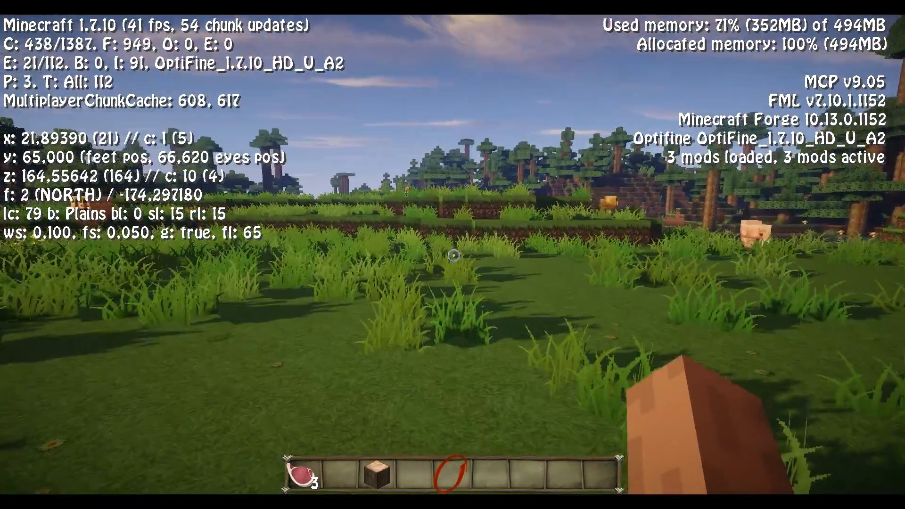
pyautogui.press('t')
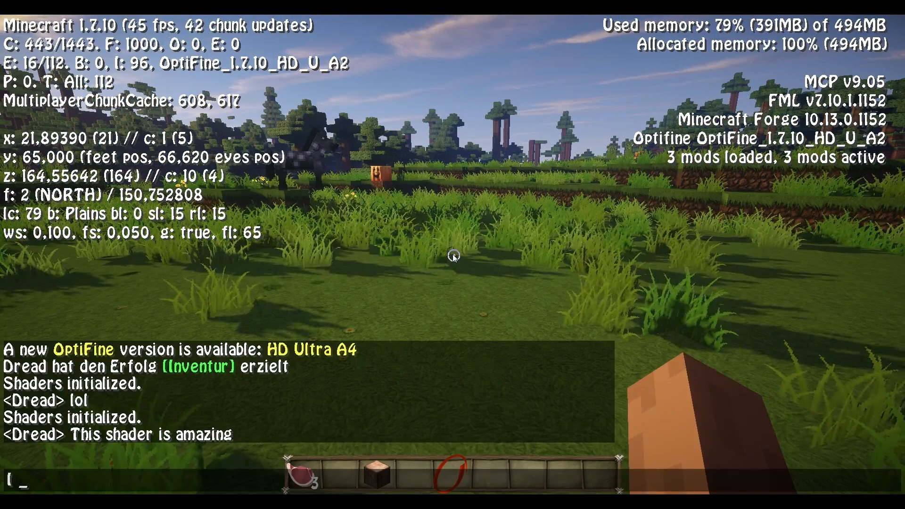
# - Type a chat message saying you would have more FPS with more RAM
pyautogui.write('would have')
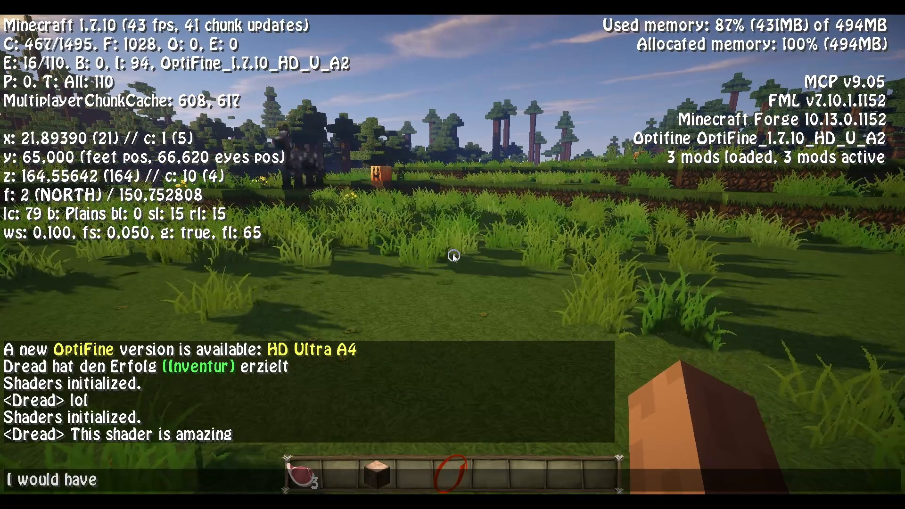
pyautogui.write('more FPS,')
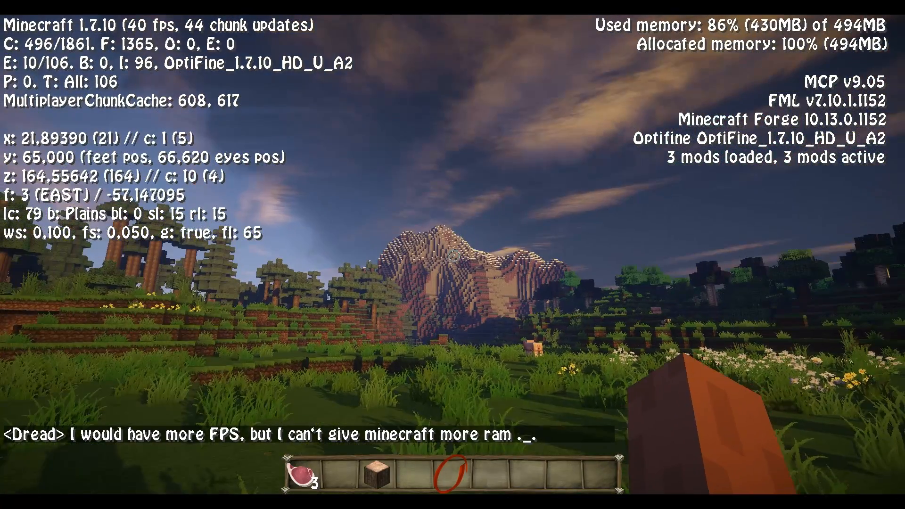
pyautogui.moveTo(453, 255)
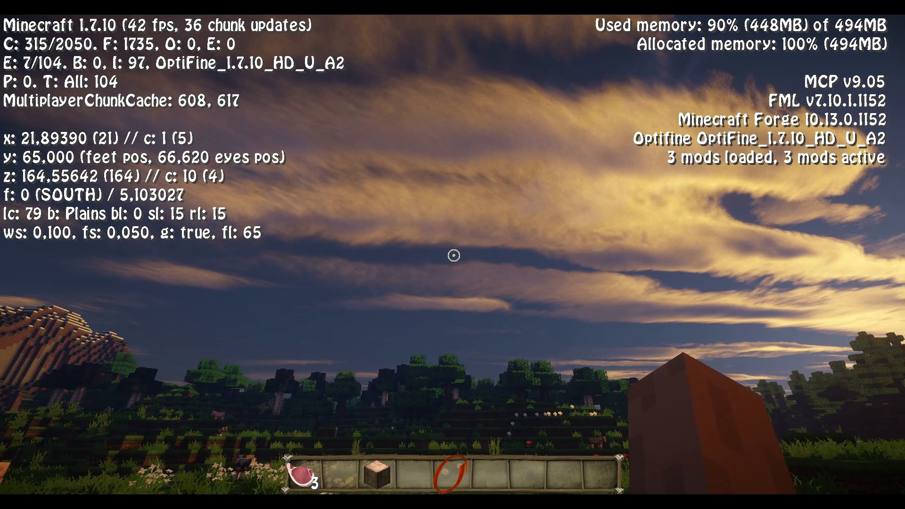
# - Hide the on-screen debug overlay with F1 and F3 over the SEUS Ultra DOF v10.1 world
pyautogui.press('F1')
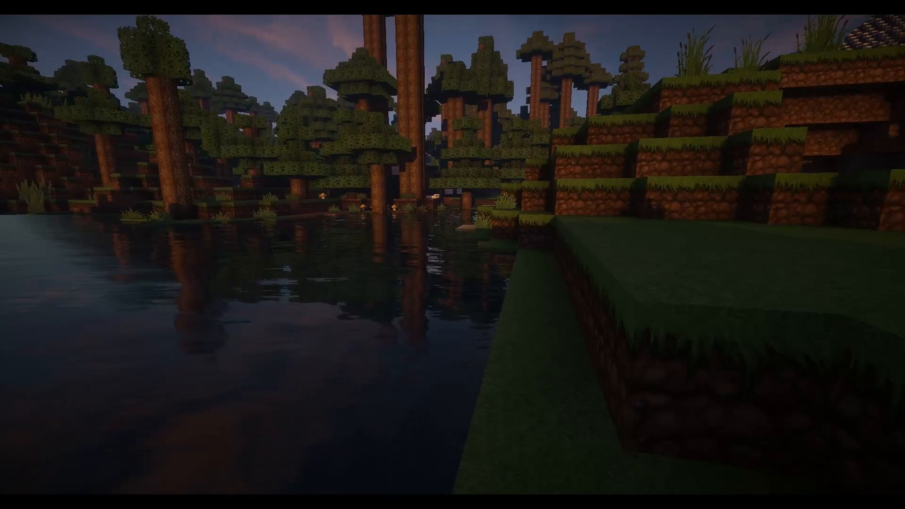
pyautogui.press('F3')
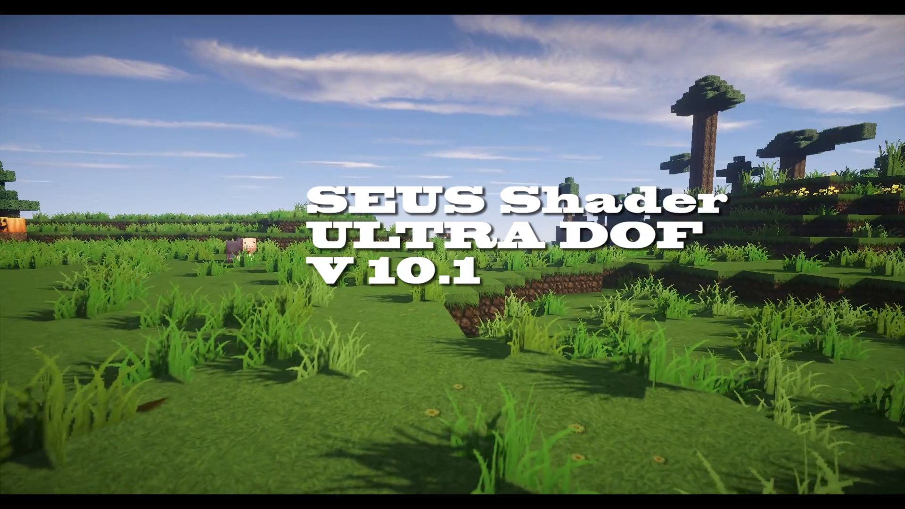
# - Bring the F3 debug screen back over the SEUS Ultra DOF v10.1 world
pyautogui.press('F3')
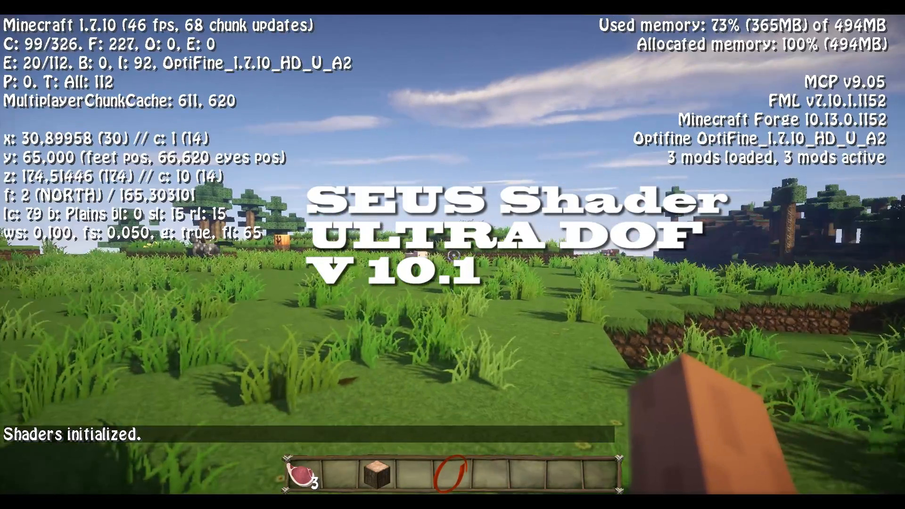
pyautogui.moveTo(452, 256)
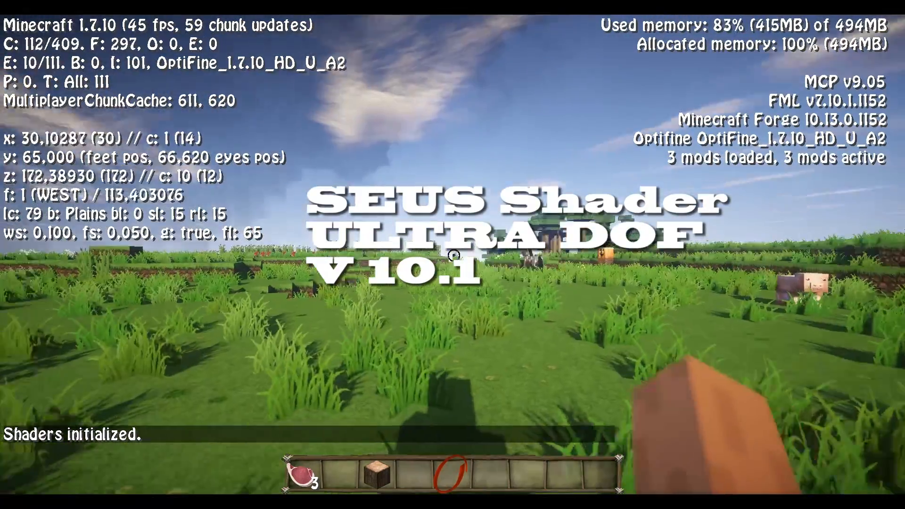